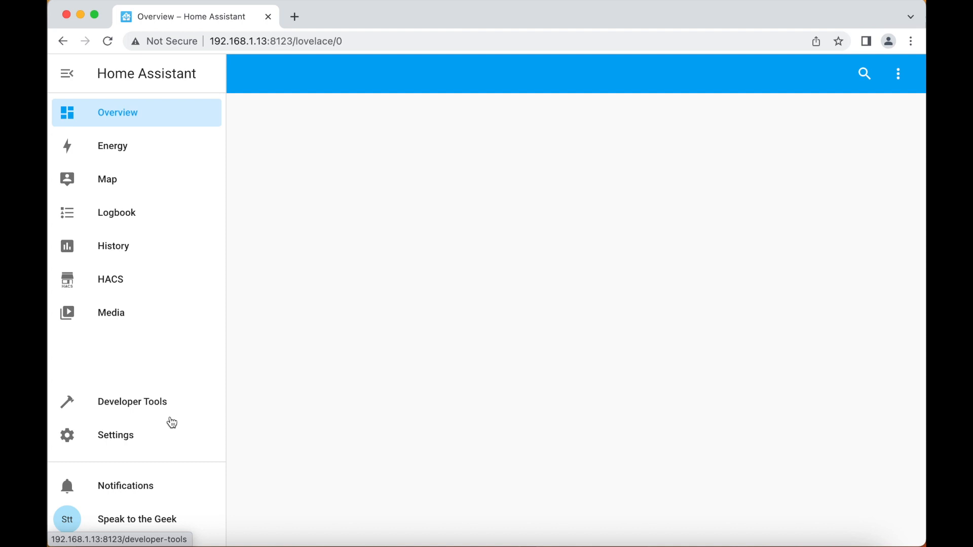
Search the add-on store for 'file' to find the File editor add-on
{"action": "left_click", "coordinate": [115, 435]}
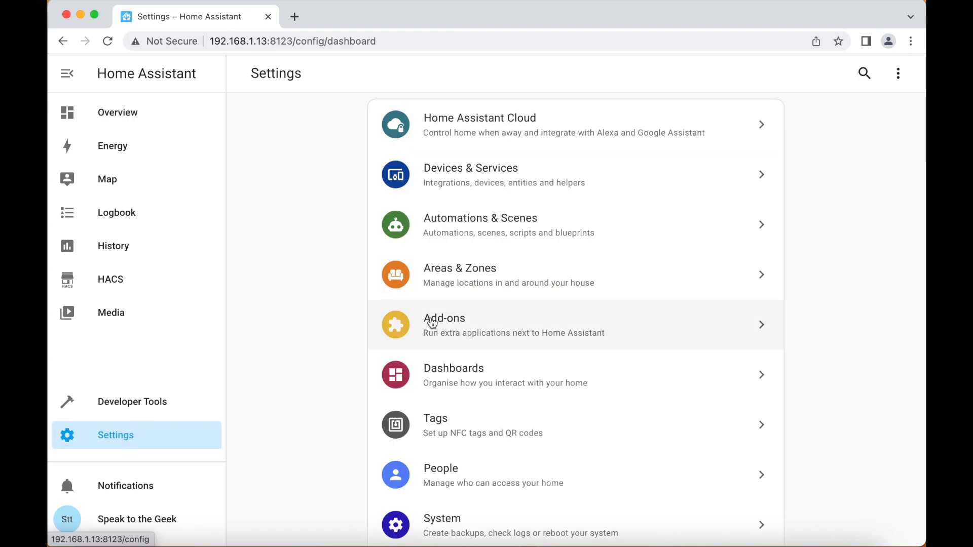
{"action": "left_click", "coordinate": [444, 324]}
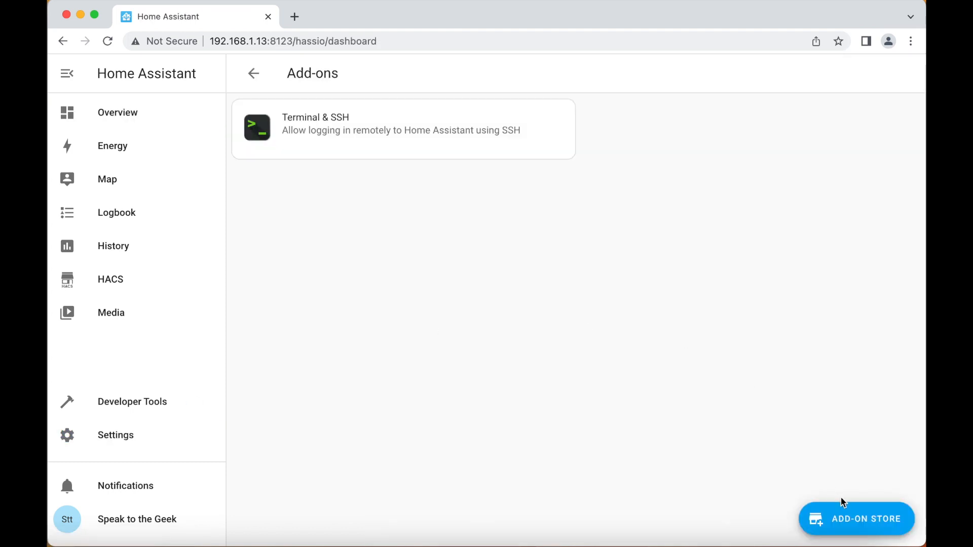
{"action": "left_click", "coordinate": [855, 519]}
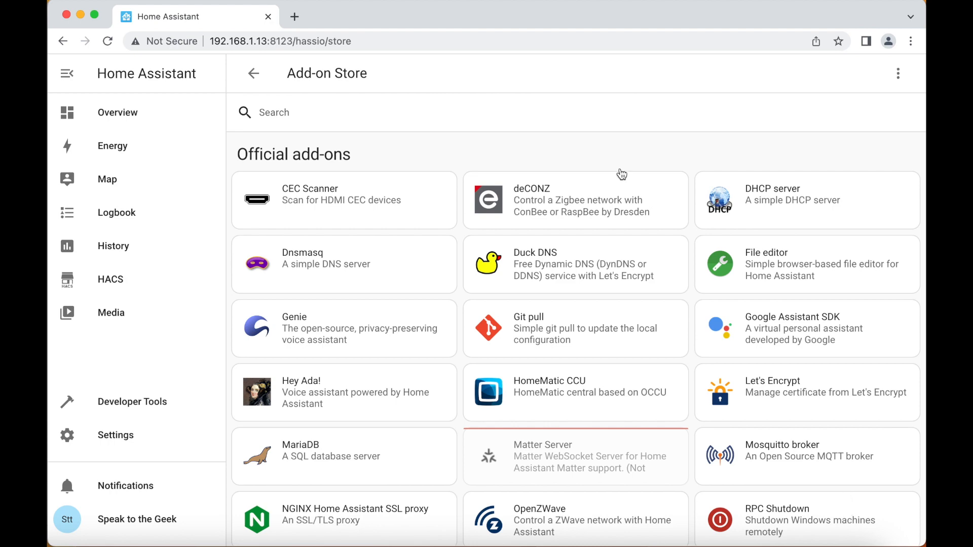
{"action": "type", "text": "file"}
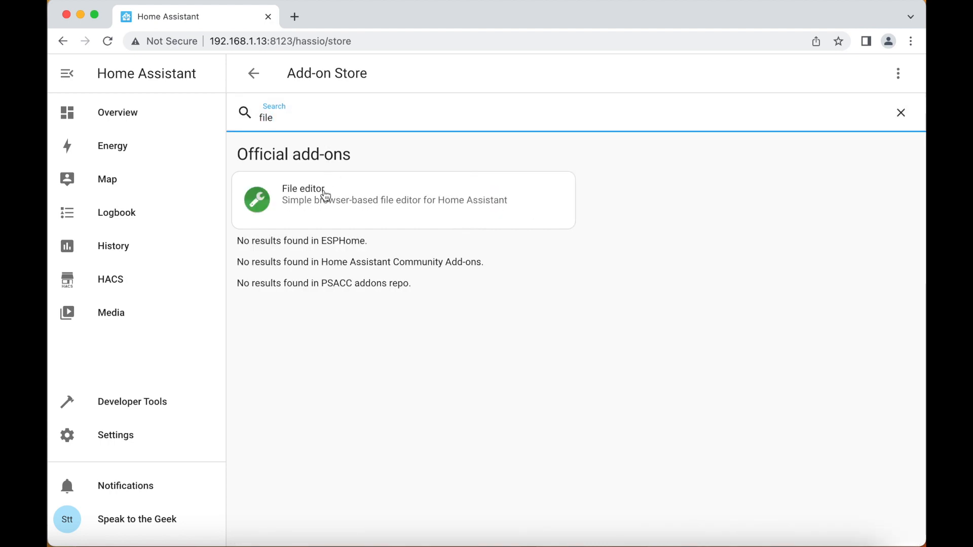
Install and start File editor, show it in the sidebar, and return to Overview
{"action": "left_click", "coordinate": [323, 194]}
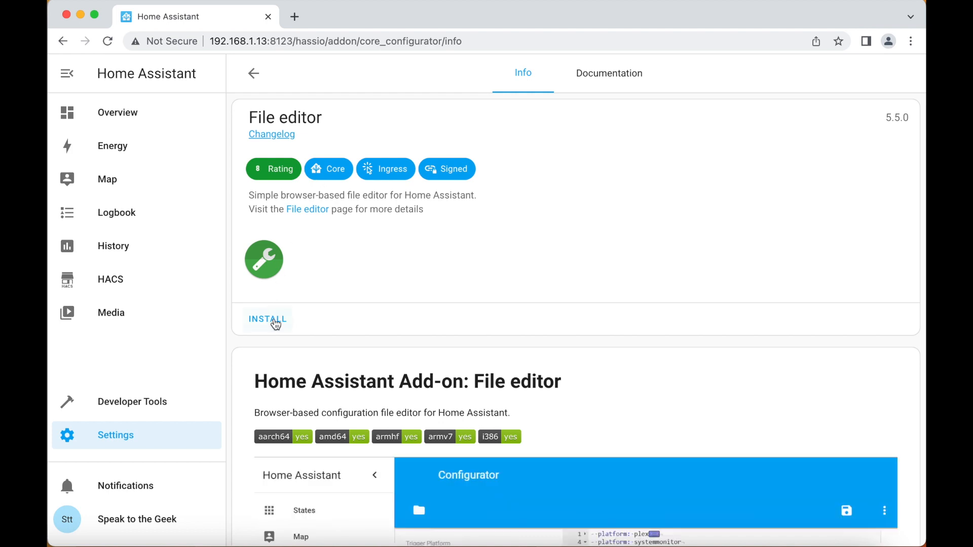
{"action": "left_click", "coordinate": [267, 319]}
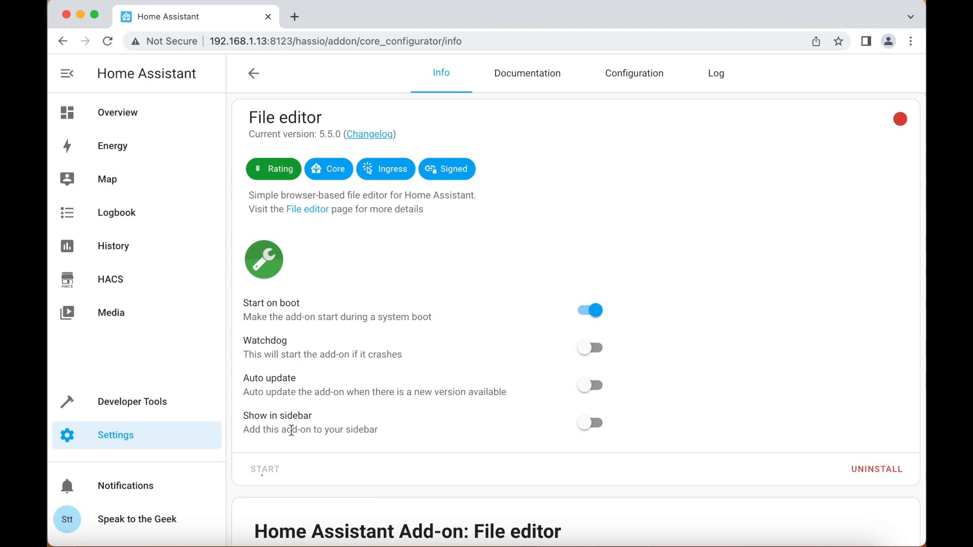
{"action": "left_click", "coordinate": [264, 468]}
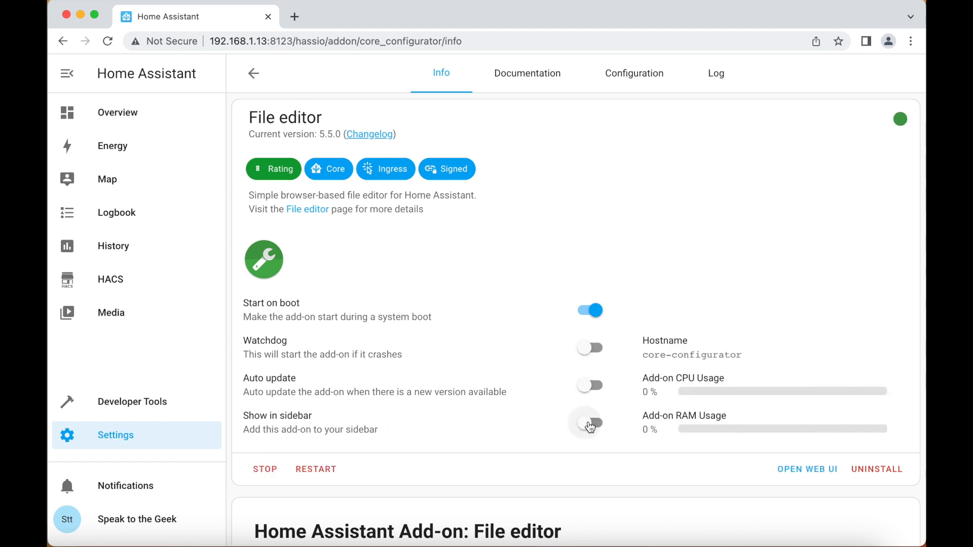
{"action": "left_click", "coordinate": [588, 423]}
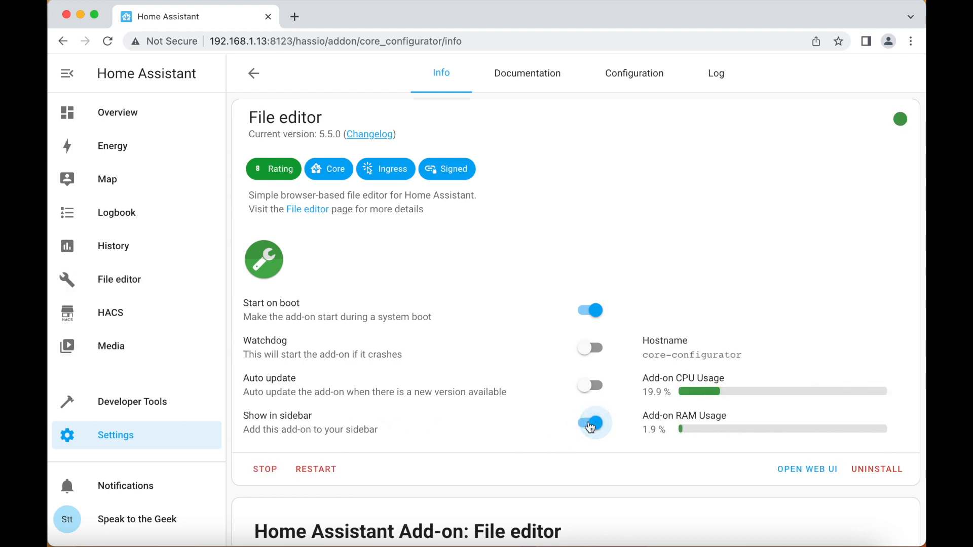
{"action": "left_click", "coordinate": [117, 112]}
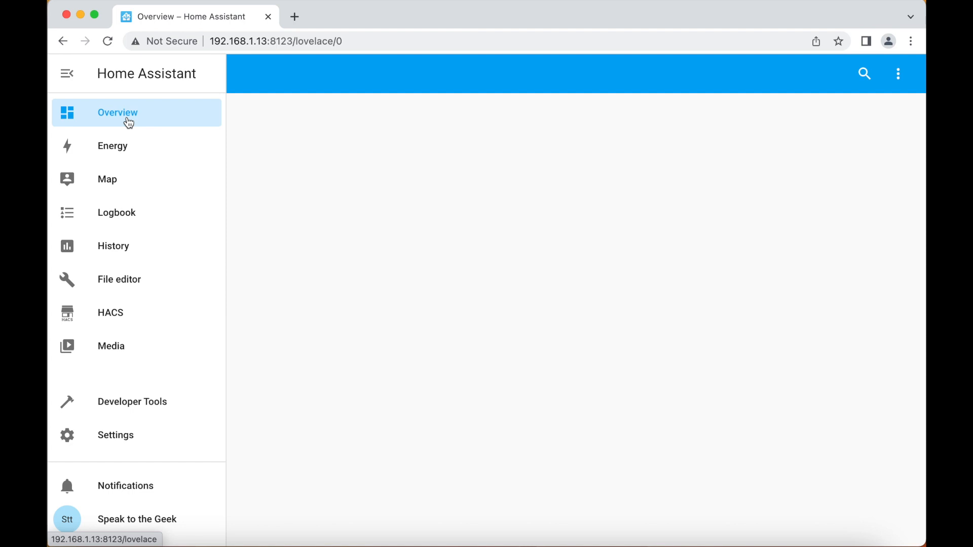
Reach the add-on store's repository management from the Add-ons settings
{"action": "left_click", "coordinate": [116, 435]}
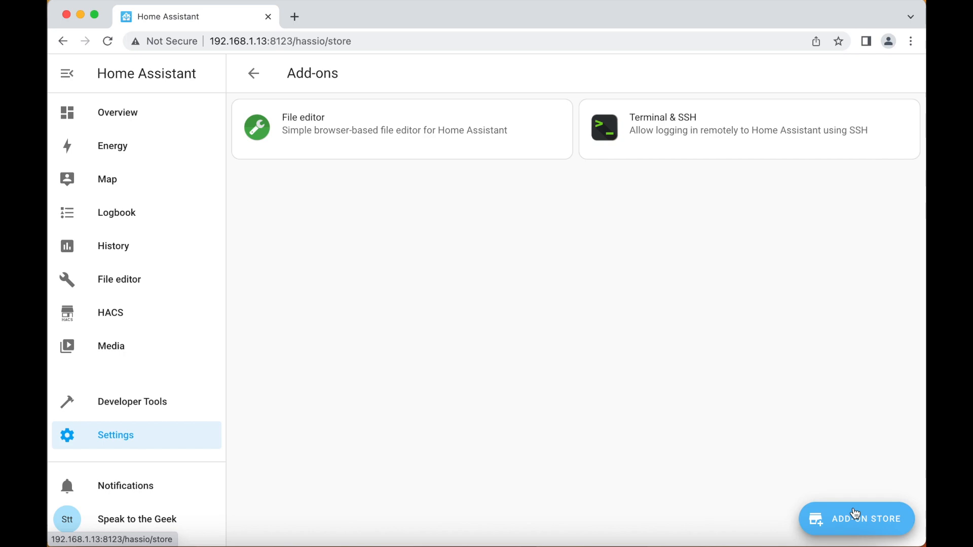
{"action": "left_click", "coordinate": [857, 519]}
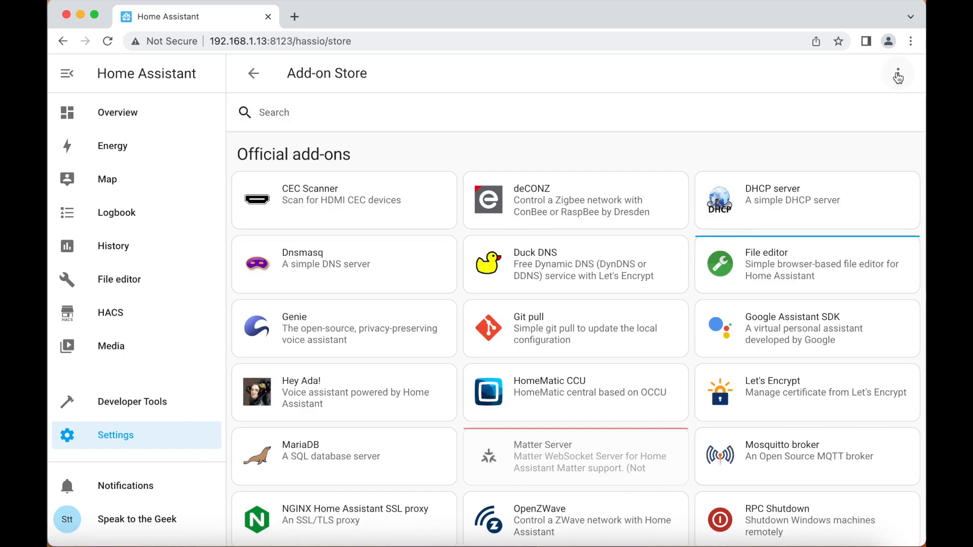
{"action": "left_click", "coordinate": [897, 73]}
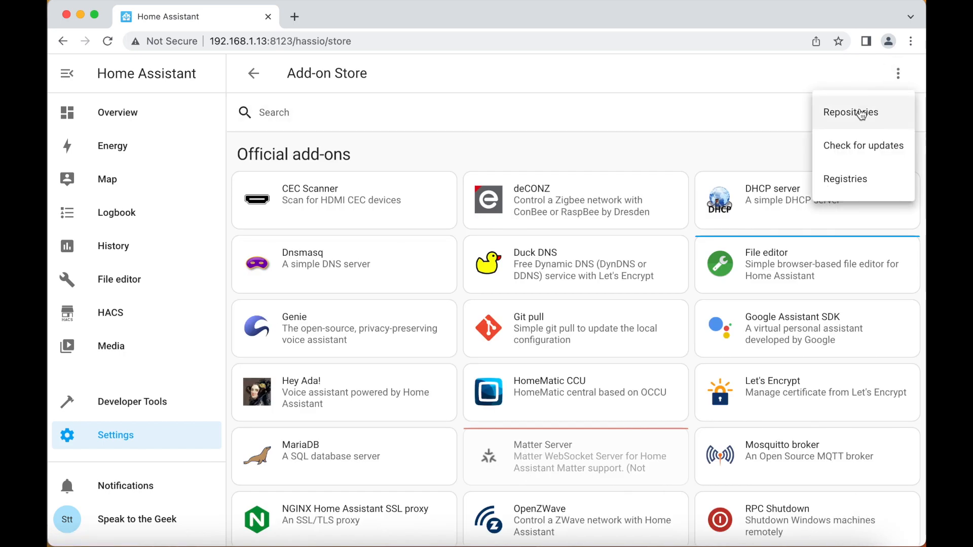
{"action": "left_click", "coordinate": [850, 113]}
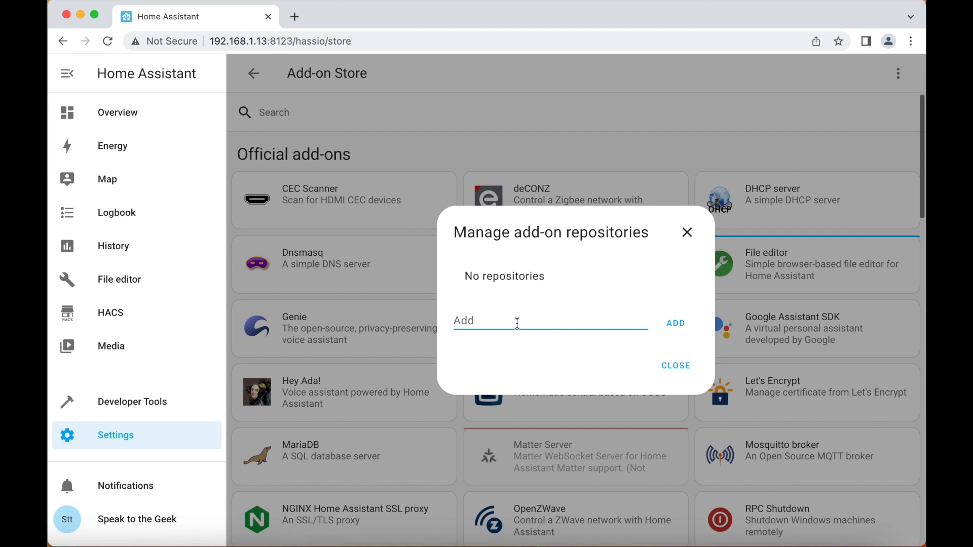
{"action": "type", "text": "https://github.com/flobz/psacc-ha"}
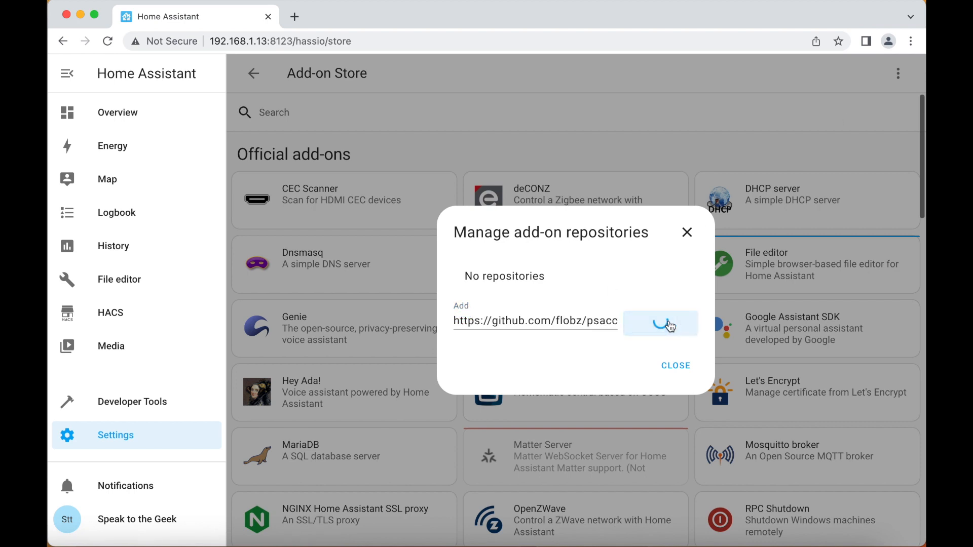
{"action": "left_click", "coordinate": [660, 323]}
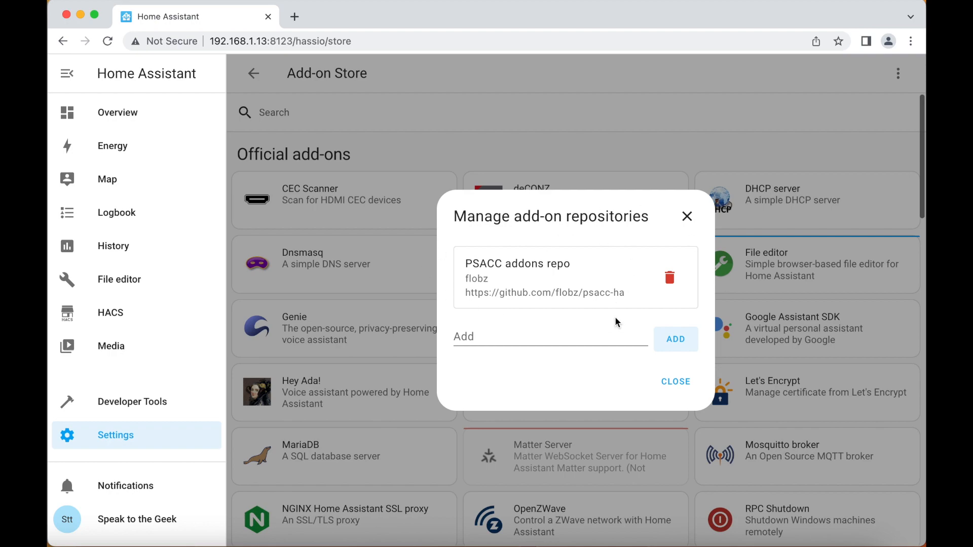
{"action": "left_click", "coordinate": [675, 382]}
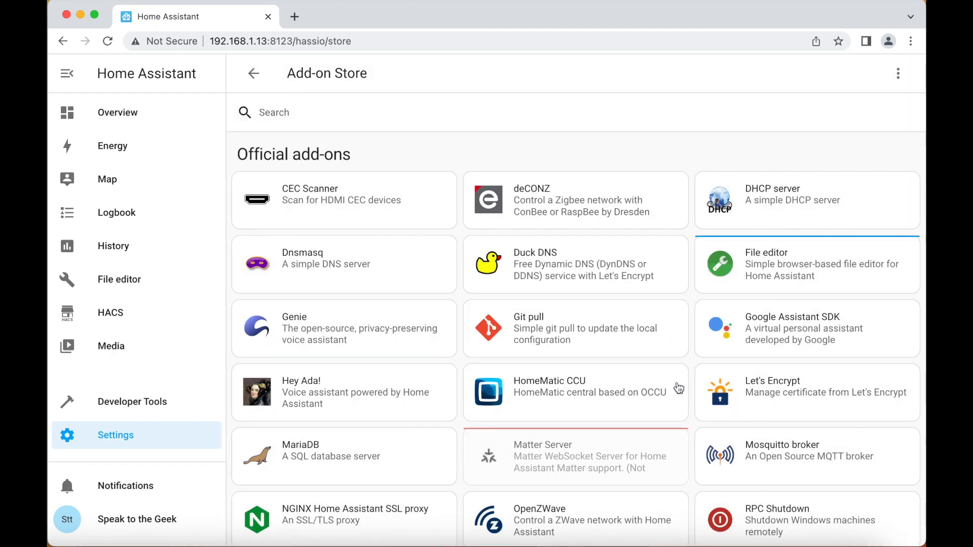
Reload the store page and scroll to the PSACC addons section's PSA Car Controller
{"action": "scroll", "scroll_direction": "down", "scroll_amount": 3}
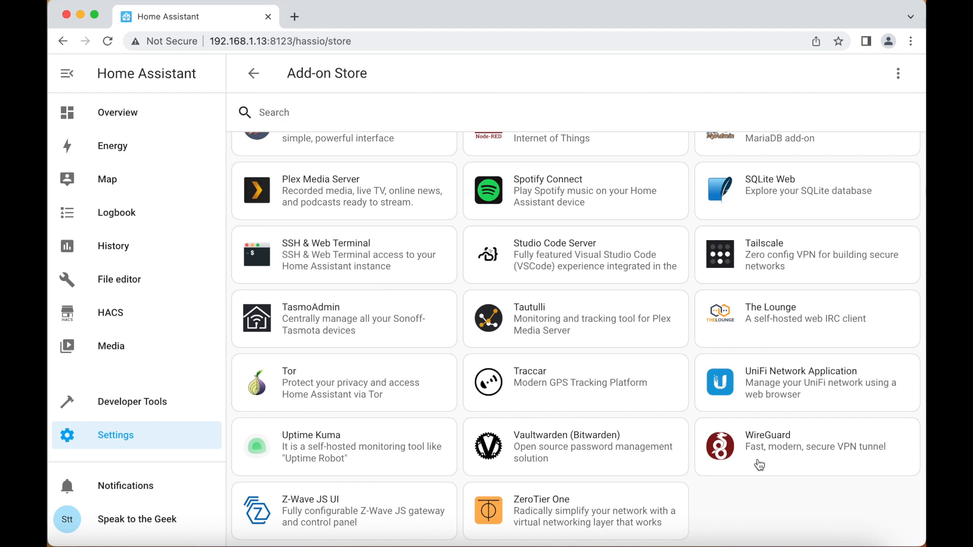
{"action": "right_click", "coordinate": [760, 465]}
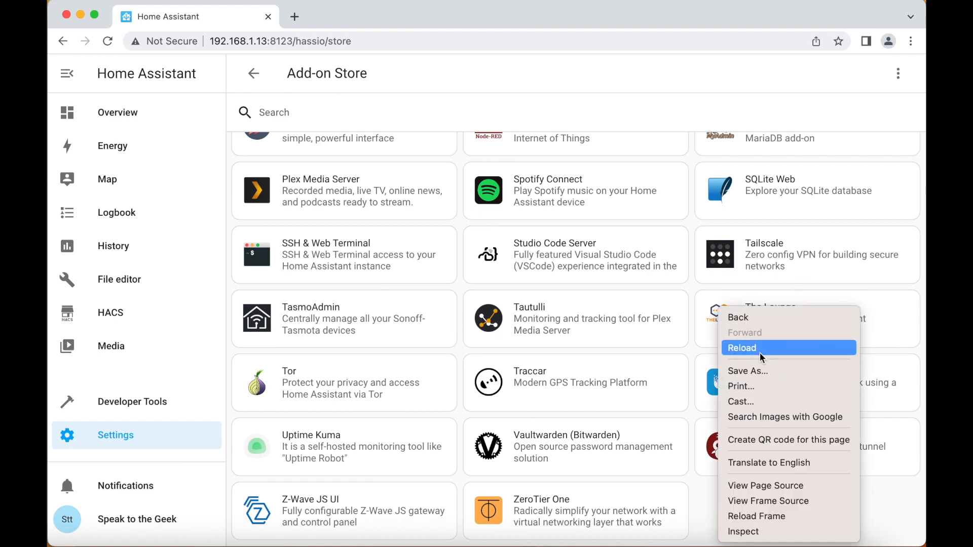
{"action": "left_click", "coordinate": [741, 348]}
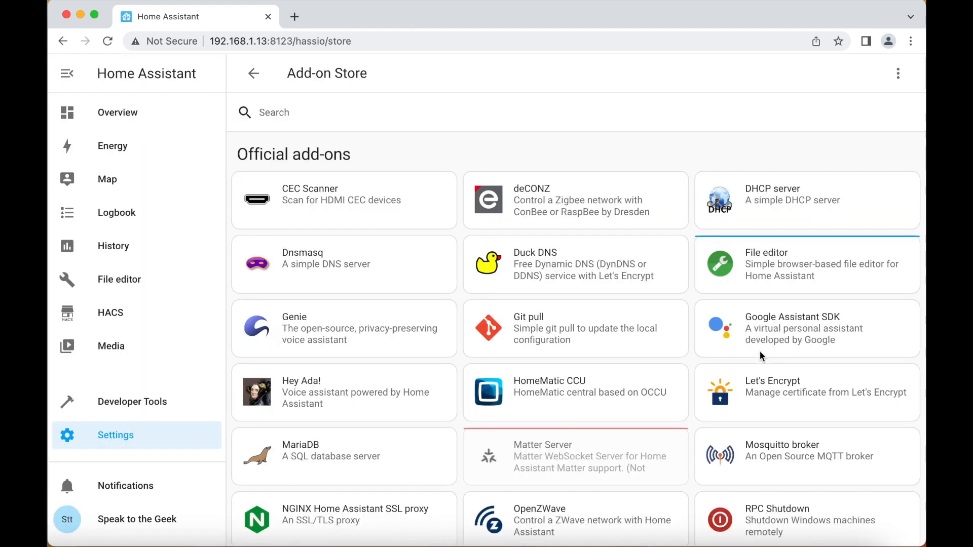
{"action": "scroll", "scroll_direction": "down", "scroll_amount": 3}
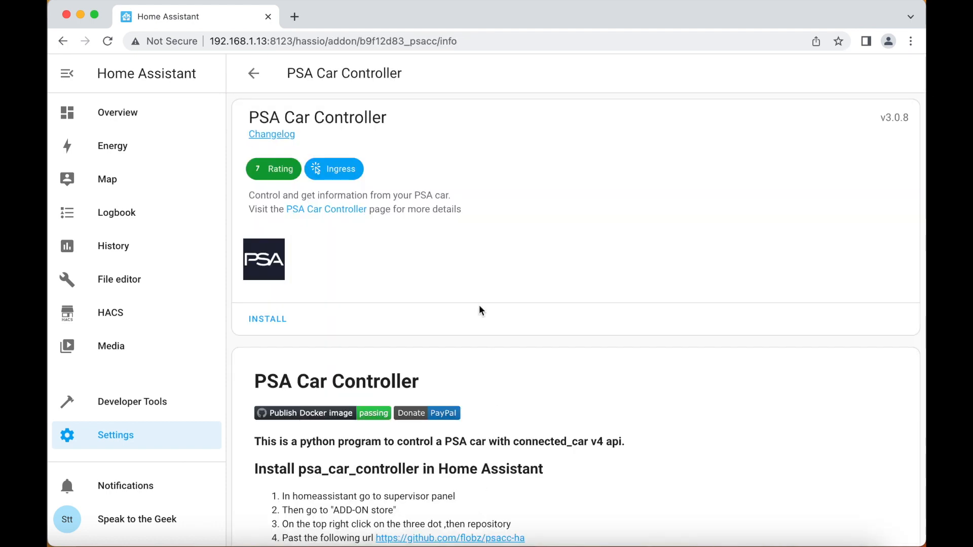
Install the PSA Car Controller add-on v3.0.8 from its details page
{"action": "left_click", "coordinate": [267, 318]}
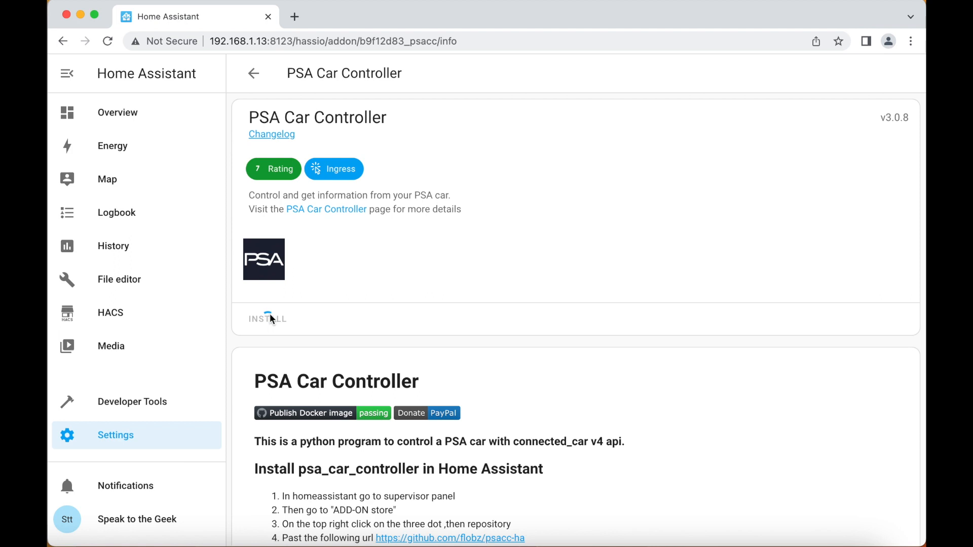
{"action": "left_click", "coordinate": [267, 318]}
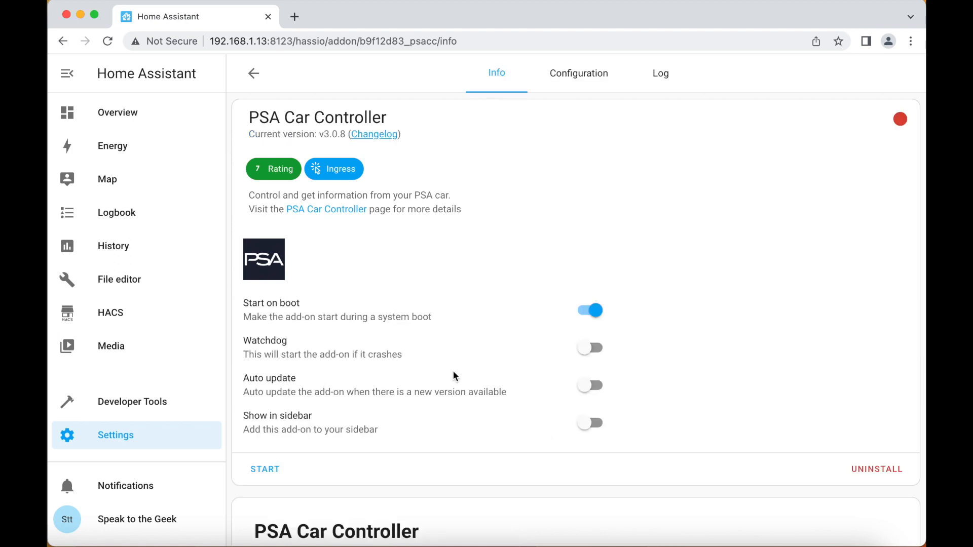
{"action": "mouse_move", "coordinate": [586, 129]}
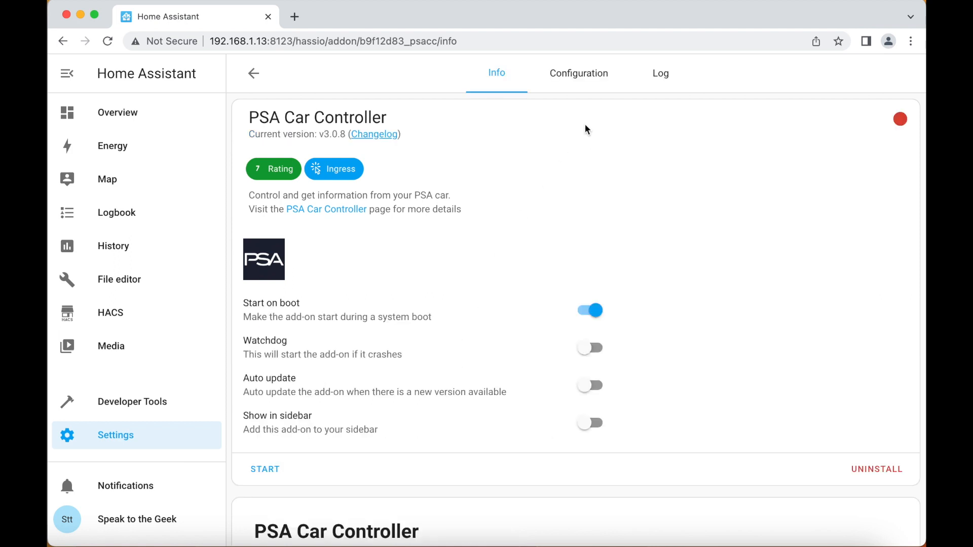
Show disabled ports in the add-on configuration and set the web interface port to 5000
{"action": "left_click", "coordinate": [577, 73]}
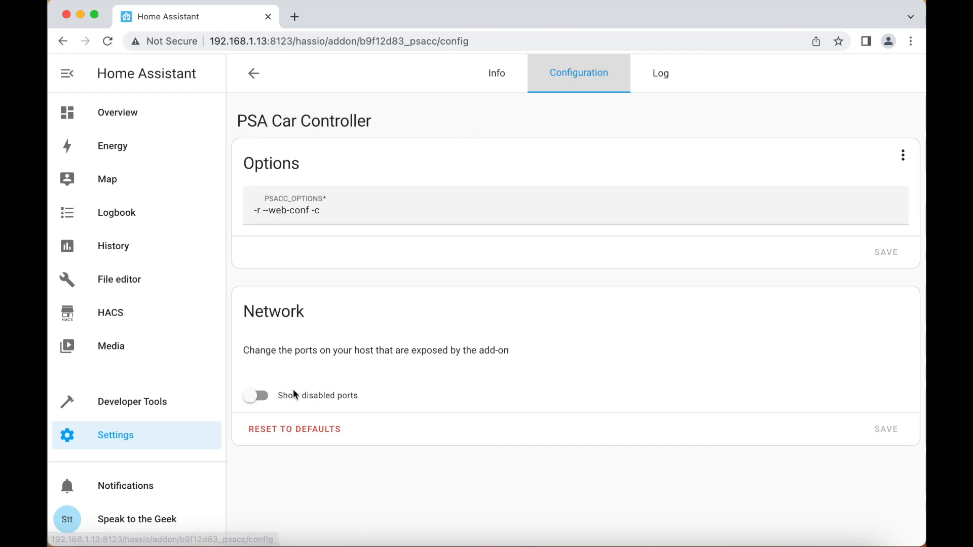
{"action": "left_click", "coordinate": [256, 396]}
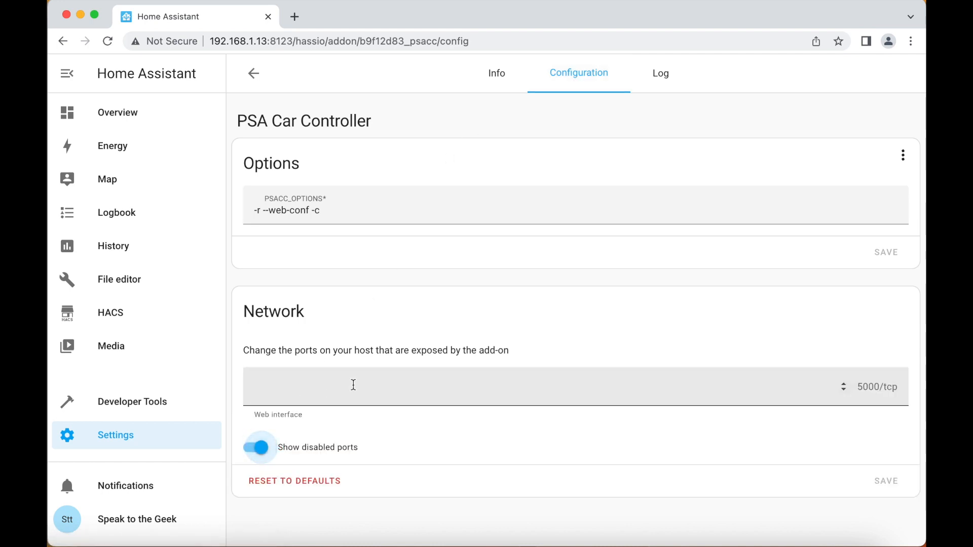
{"action": "type", "text": "5000"}
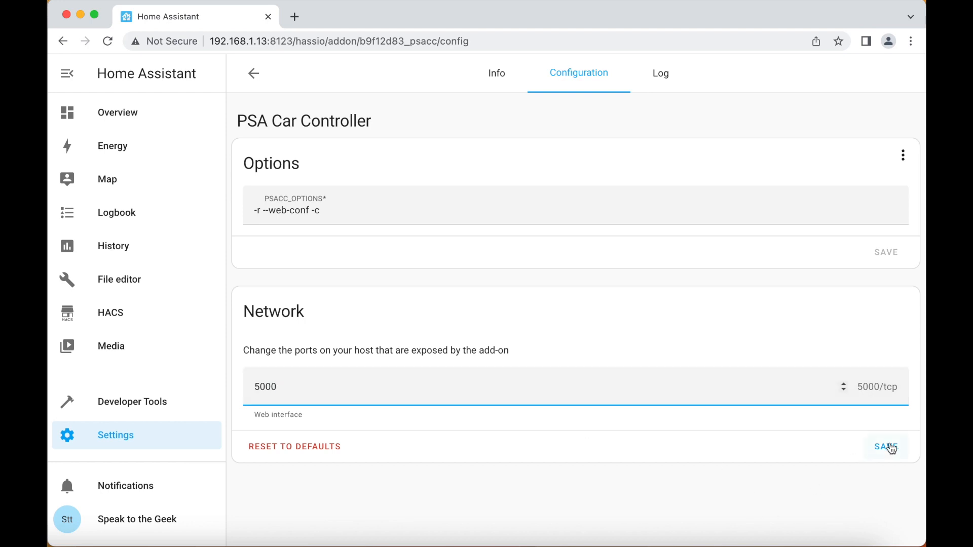
Save the port setting, start PSA Car Controller and show it in the sidebar
{"action": "left_click", "coordinate": [886, 446]}
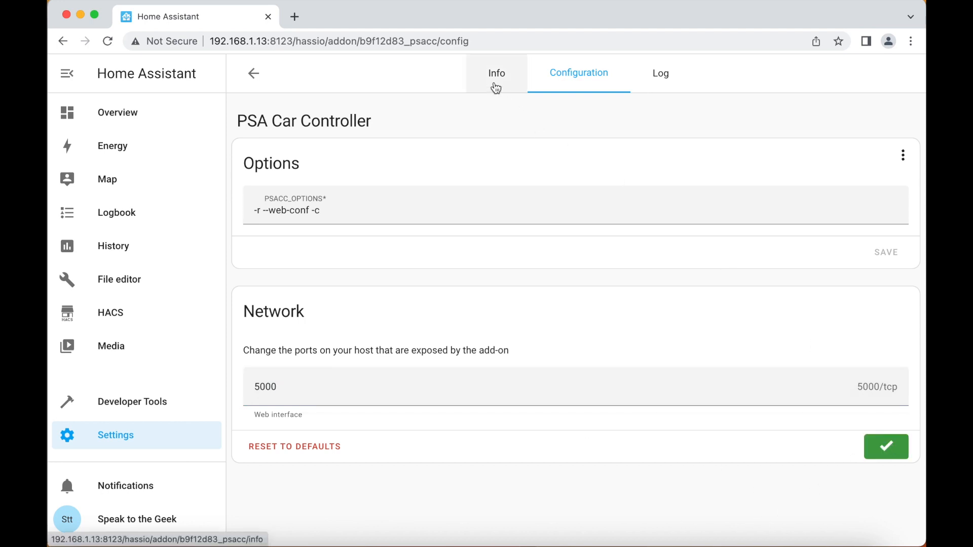
{"action": "left_click", "coordinate": [497, 73]}
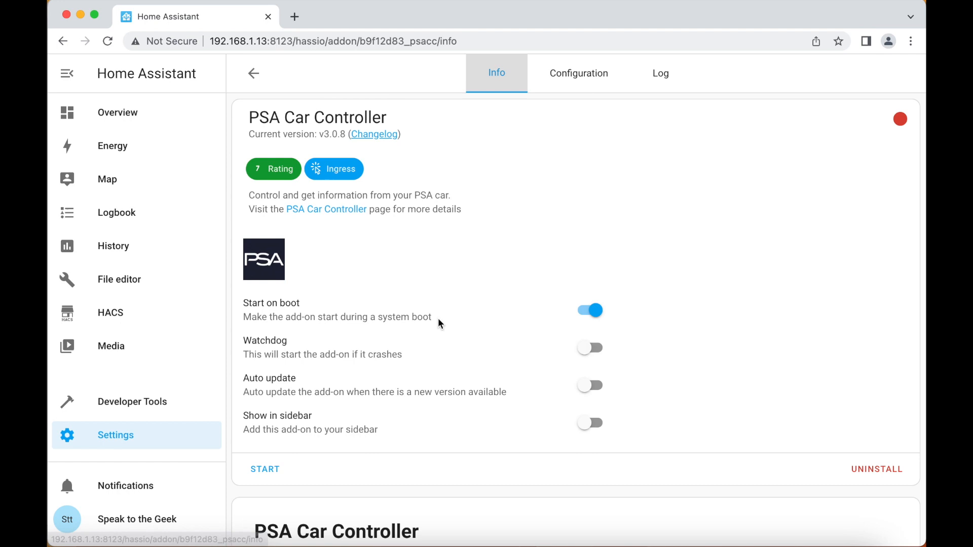
{"action": "left_click", "coordinate": [265, 468]}
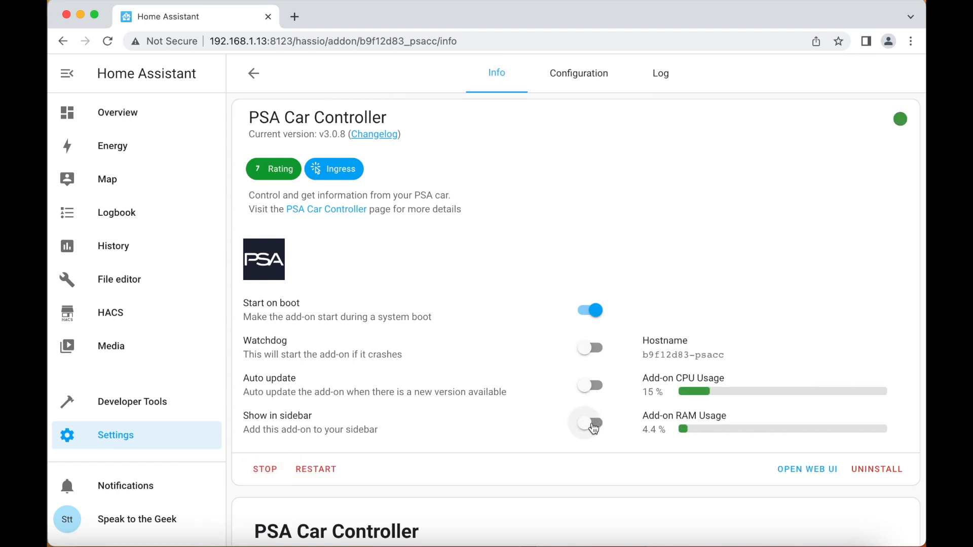
{"action": "left_click", "coordinate": [590, 423]}
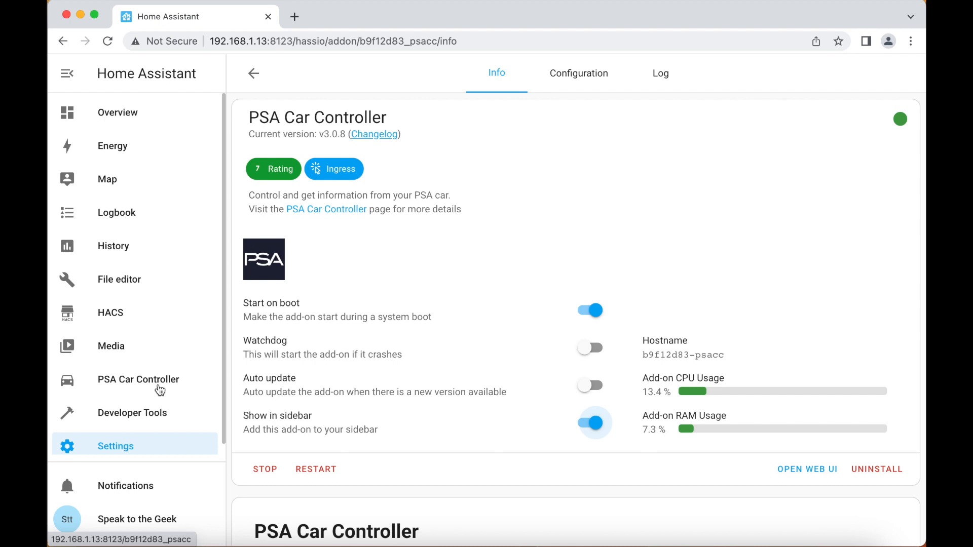
{"action": "mouse_move", "coordinate": [162, 388]}
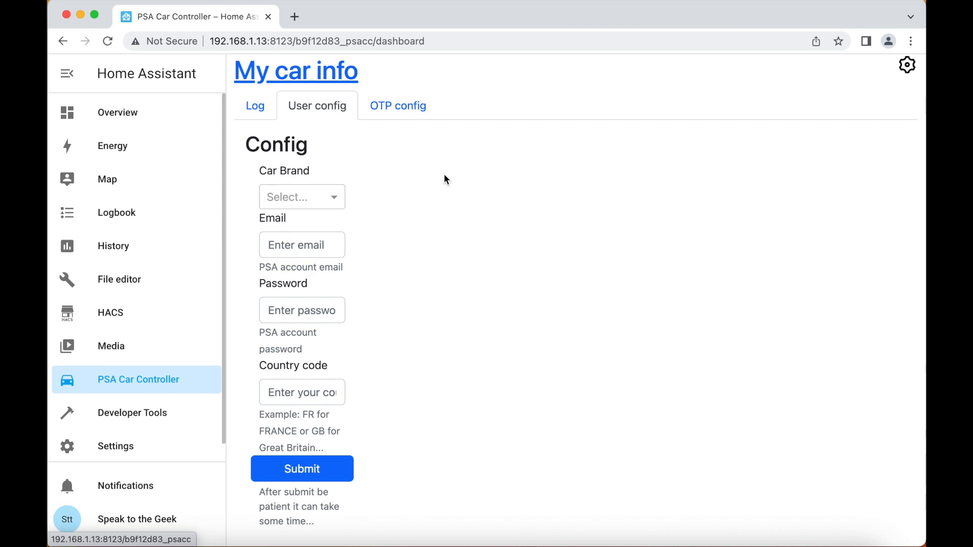
{"action": "mouse_move", "coordinate": [355, 198]}
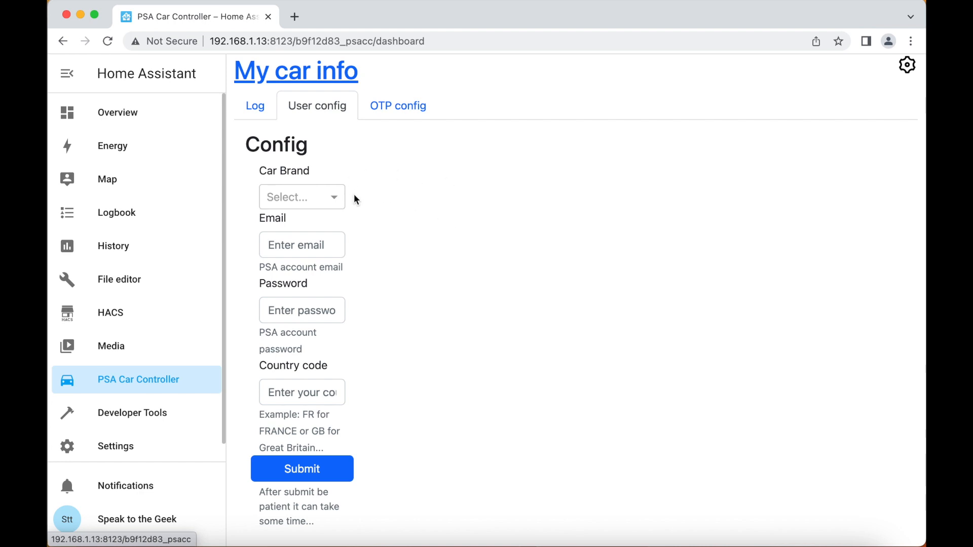
{"action": "mouse_move", "coordinate": [355, 215]}
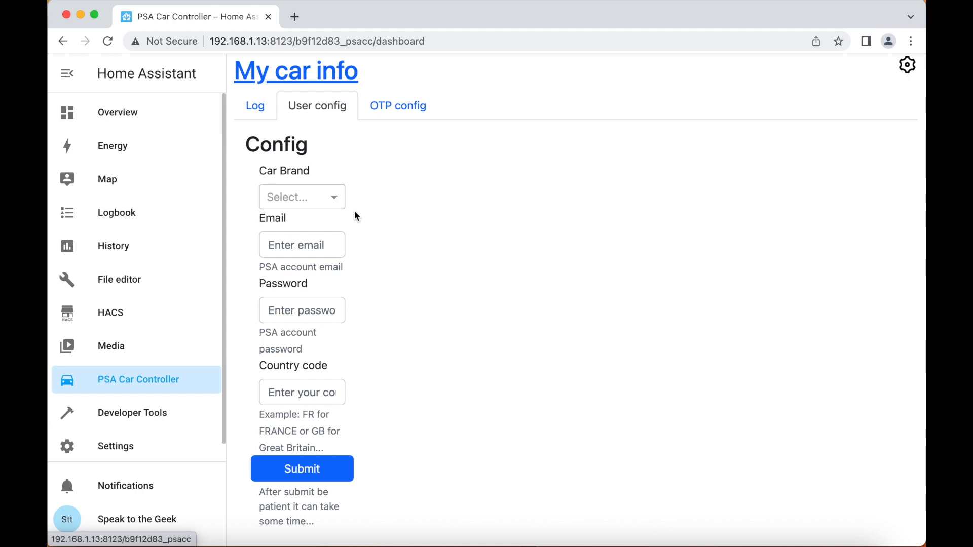
{"action": "mouse_move", "coordinate": [342, 201]}
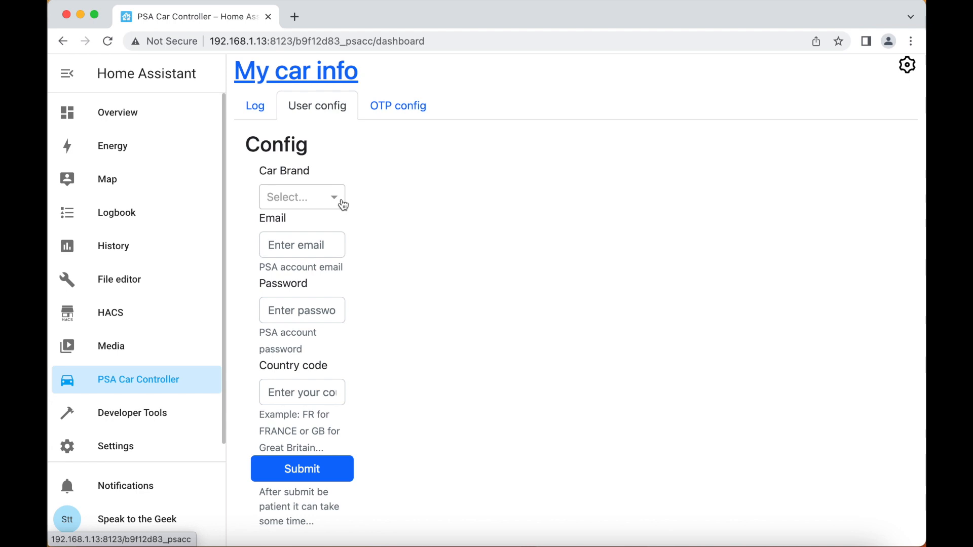
Submit the user config with Vauxhall brand, account password and country code GB
{"action": "left_click", "coordinate": [301, 197]}
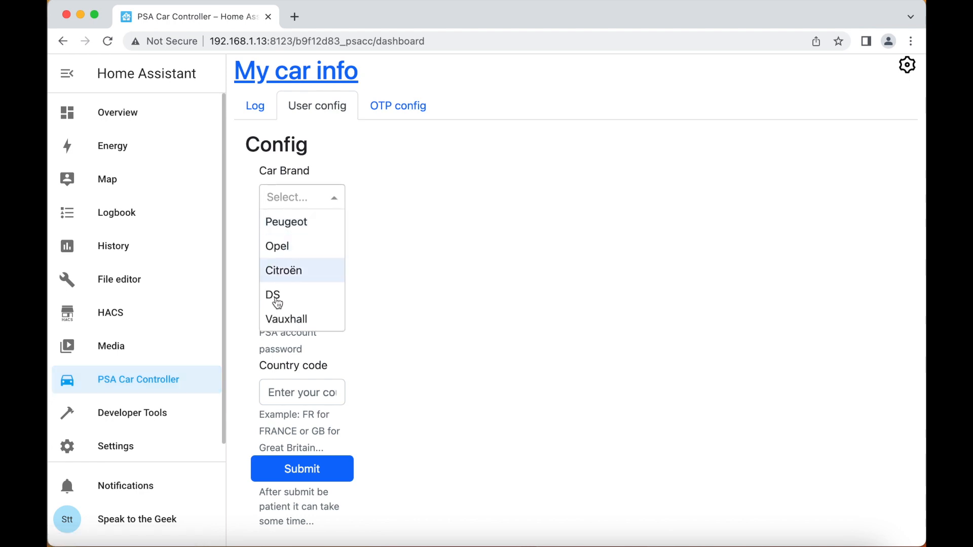
{"action": "left_click", "coordinate": [286, 320]}
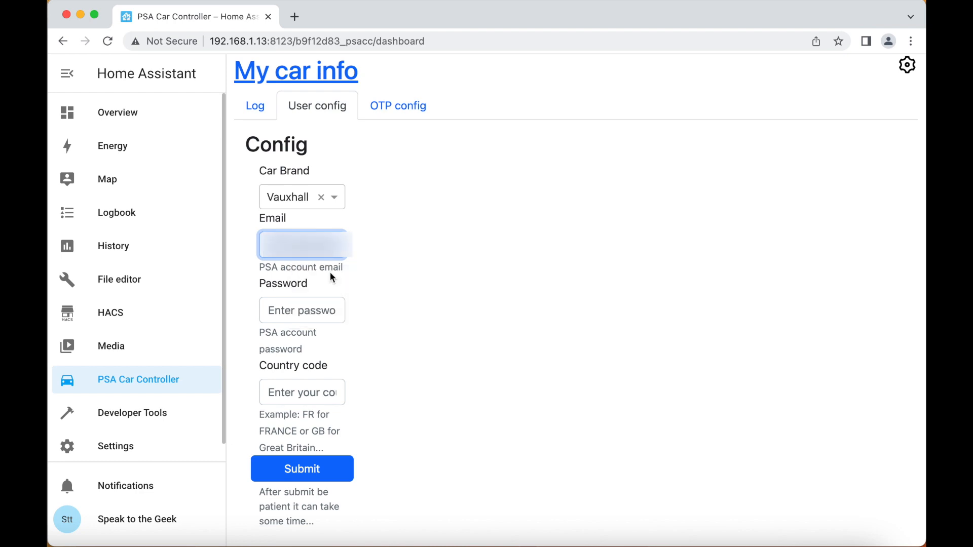
{"action": "type", "text": "••••"}
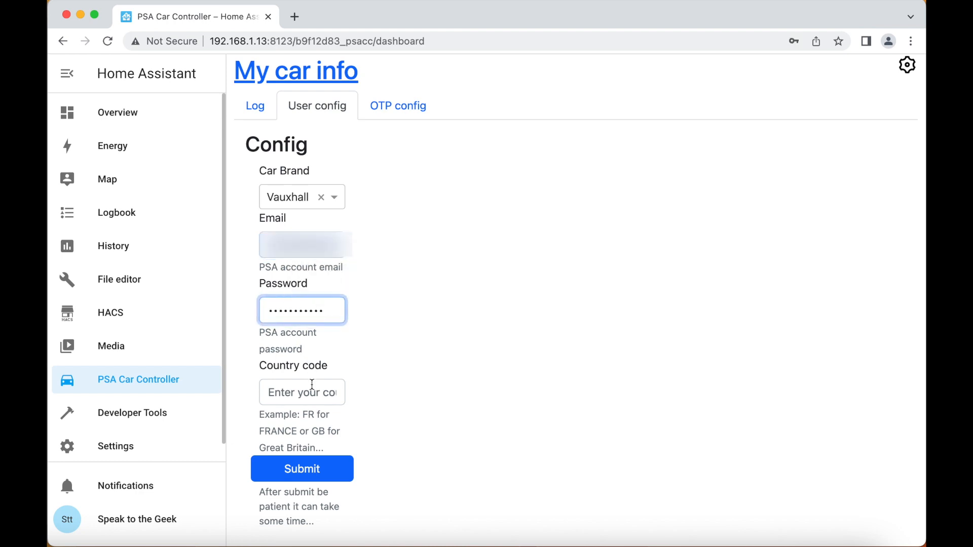
{"action": "type", "text": "GB"}
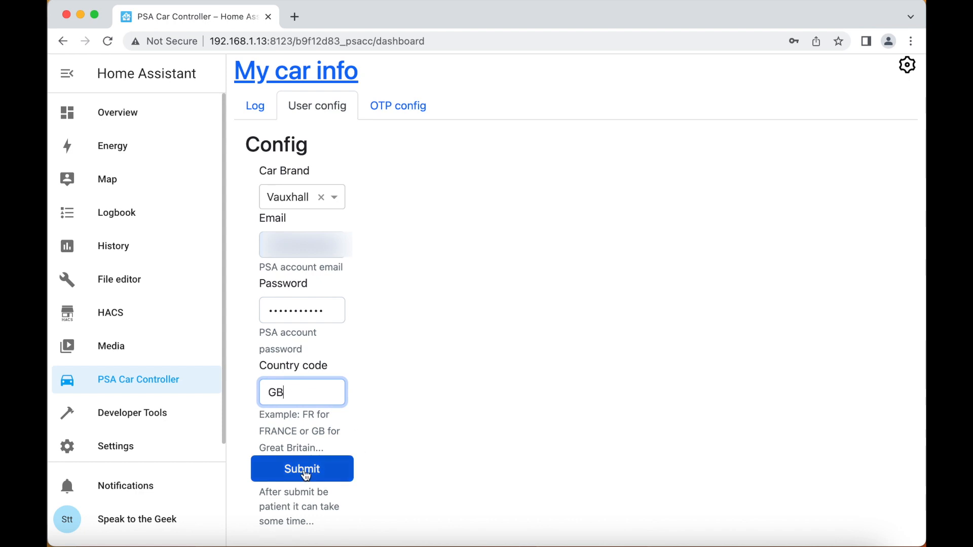
{"action": "left_click", "coordinate": [302, 468]}
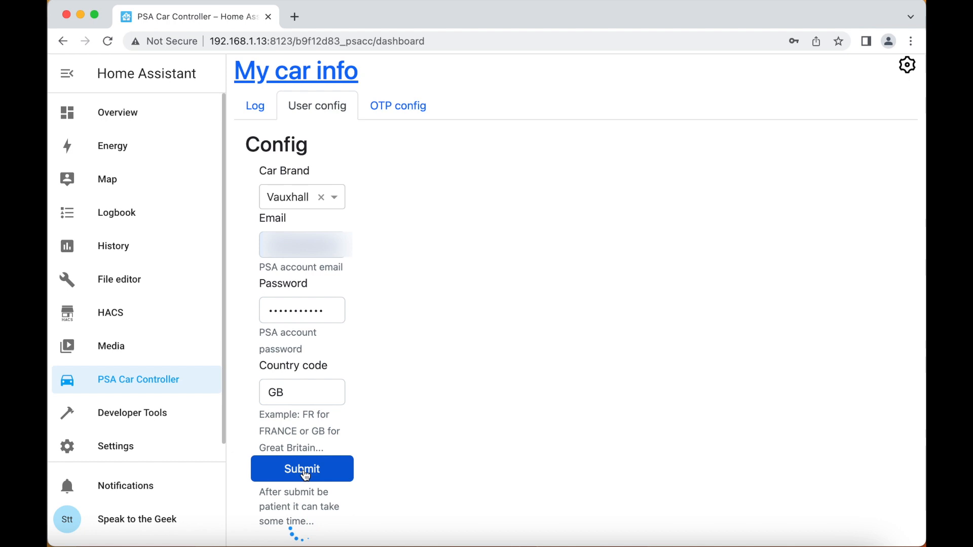
{"action": "left_click", "coordinate": [302, 469]}
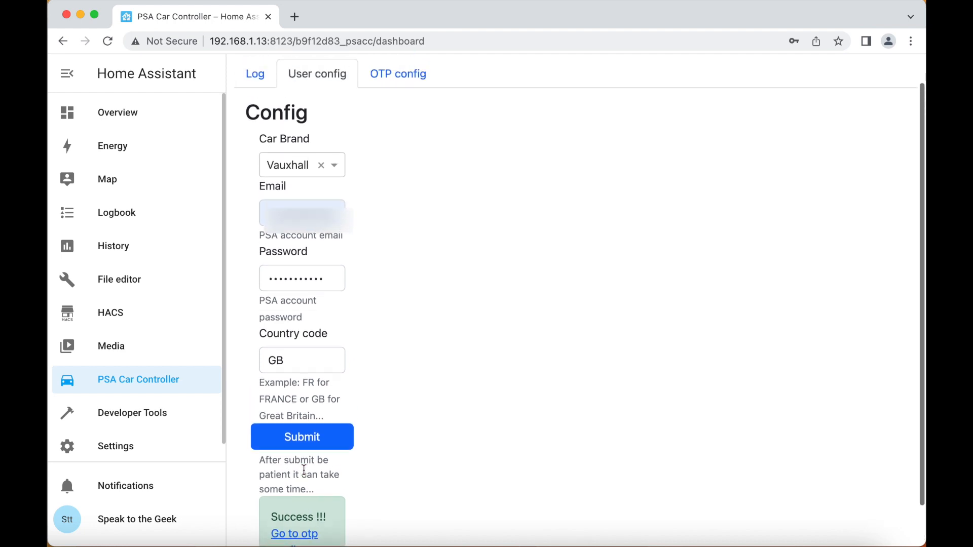
{"action": "scroll", "scroll_direction": "down", "scroll_amount": 3}
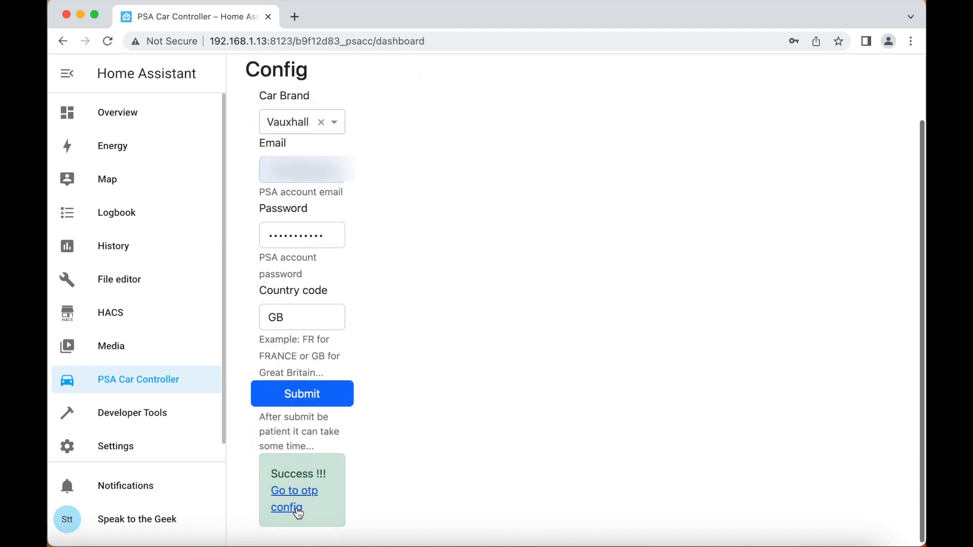
Go to the OTP config, dismiss the save-password offer and request an SMS code
{"action": "left_click", "coordinate": [293, 499]}
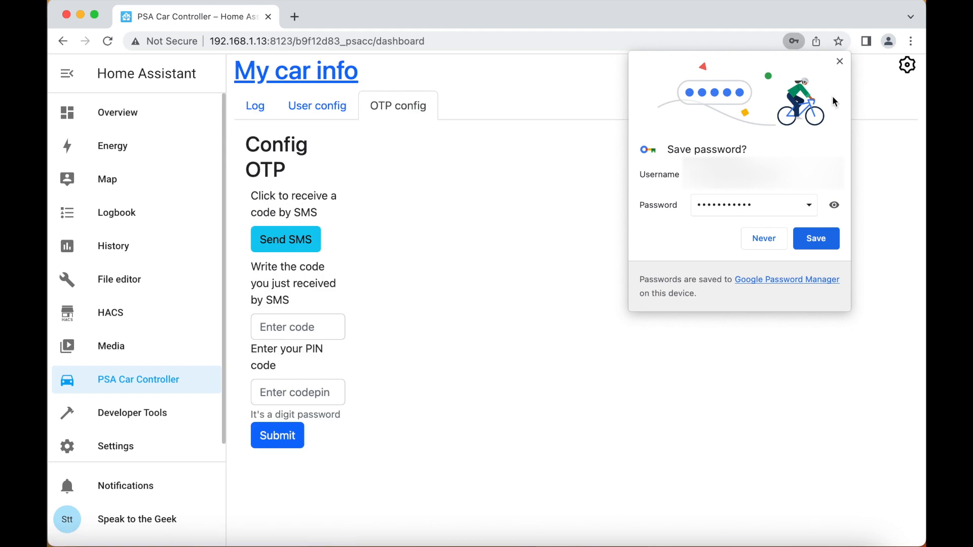
{"action": "left_click", "coordinate": [839, 62]}
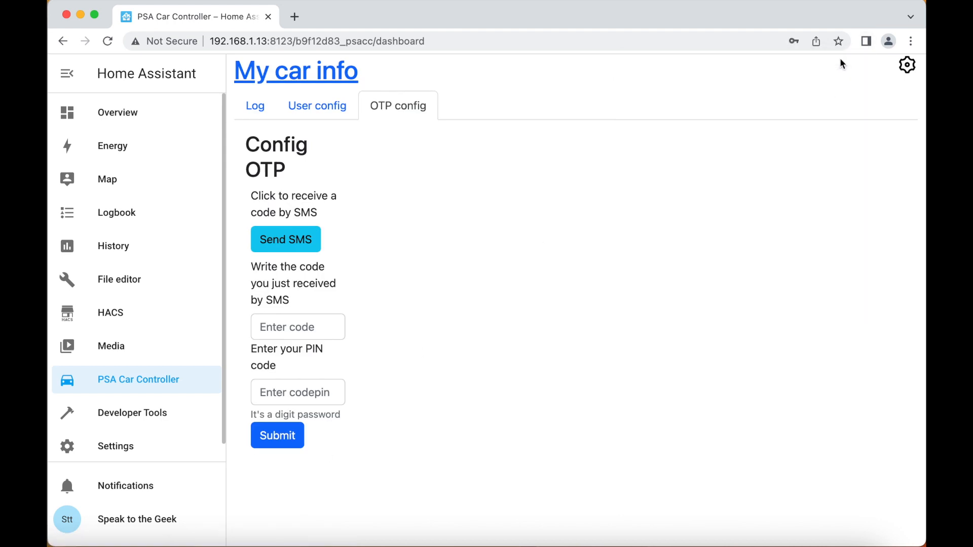
{"action": "mouse_move", "coordinate": [304, 210]}
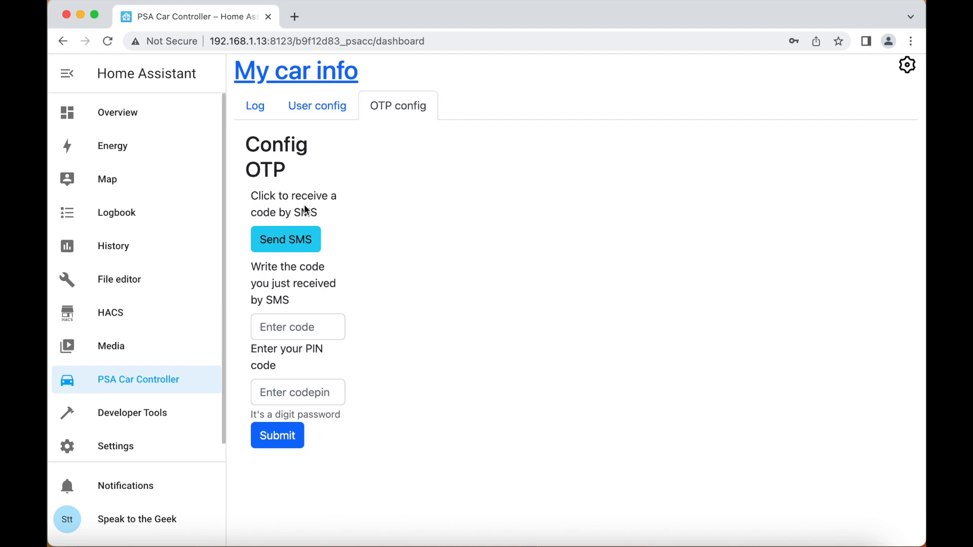
{"action": "left_click", "coordinate": [285, 239]}
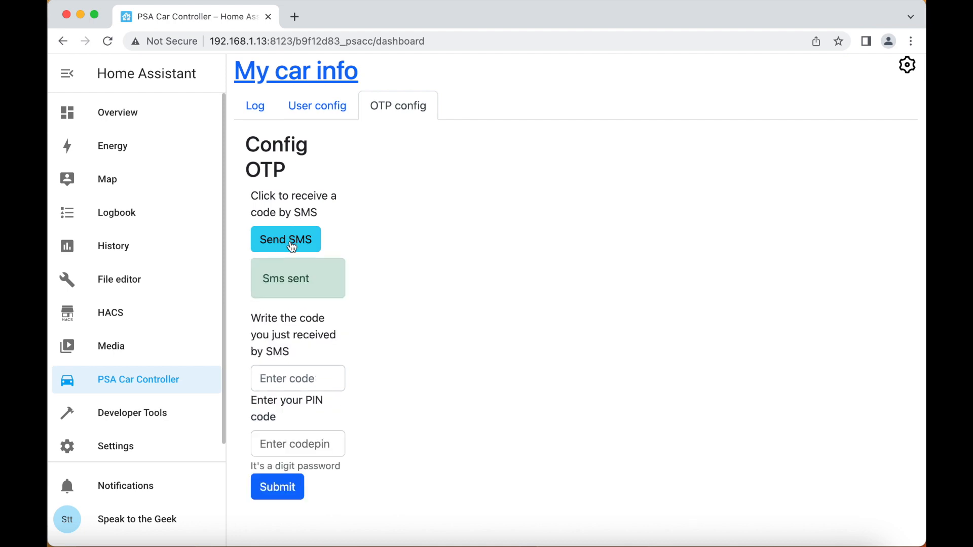
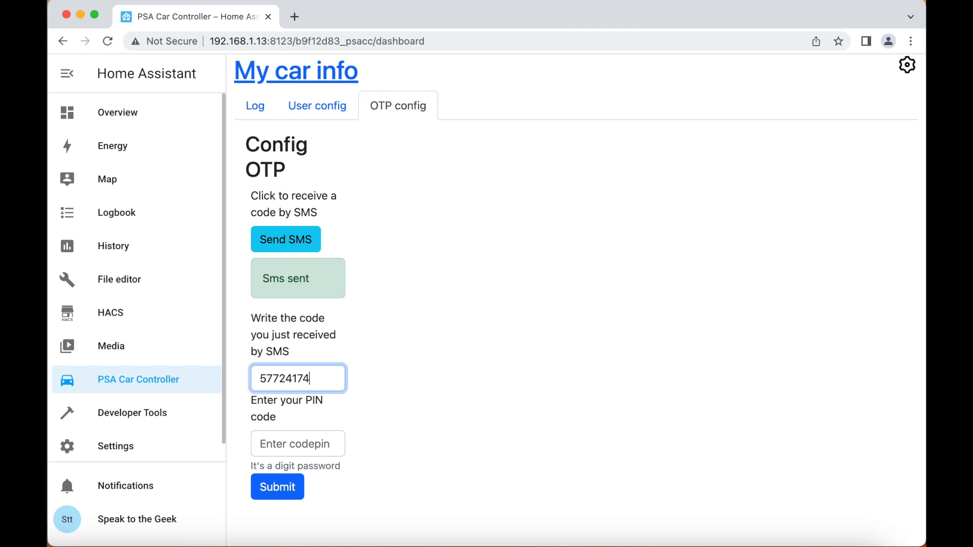
Enter the received SMS code and PIN and submit to finish the OTP configuration
{"action": "left_click", "coordinate": [297, 444]}
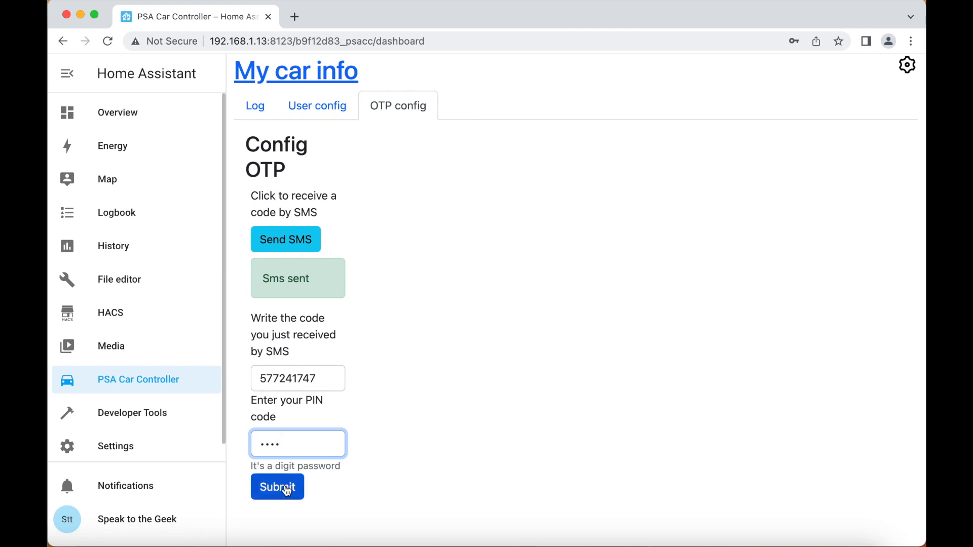
{"action": "left_click", "coordinate": [277, 487]}
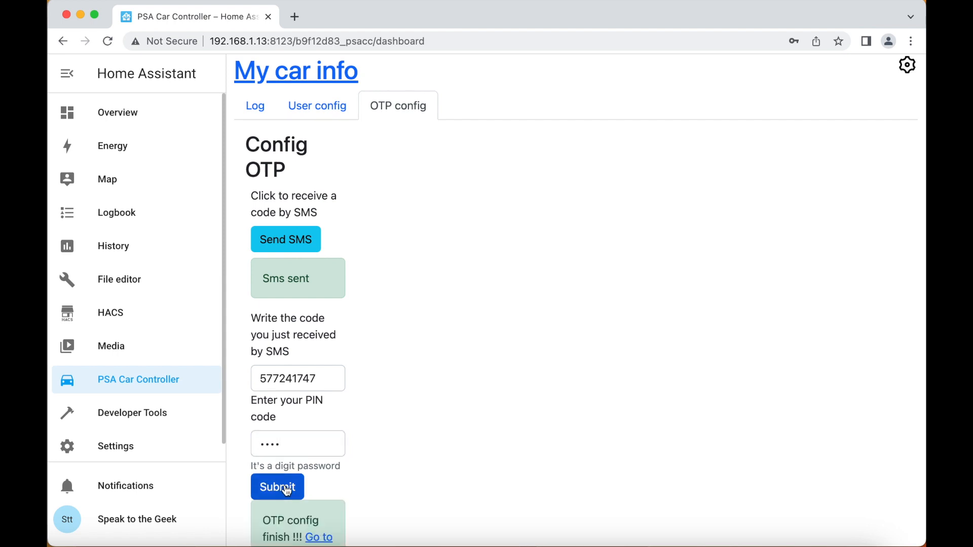
{"action": "scroll", "scroll_direction": "down", "scroll_amount": 3}
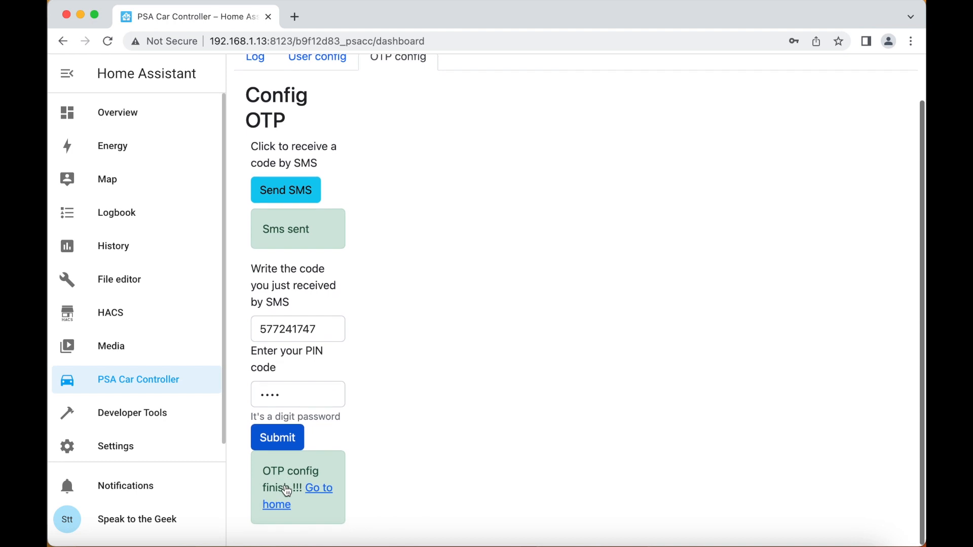